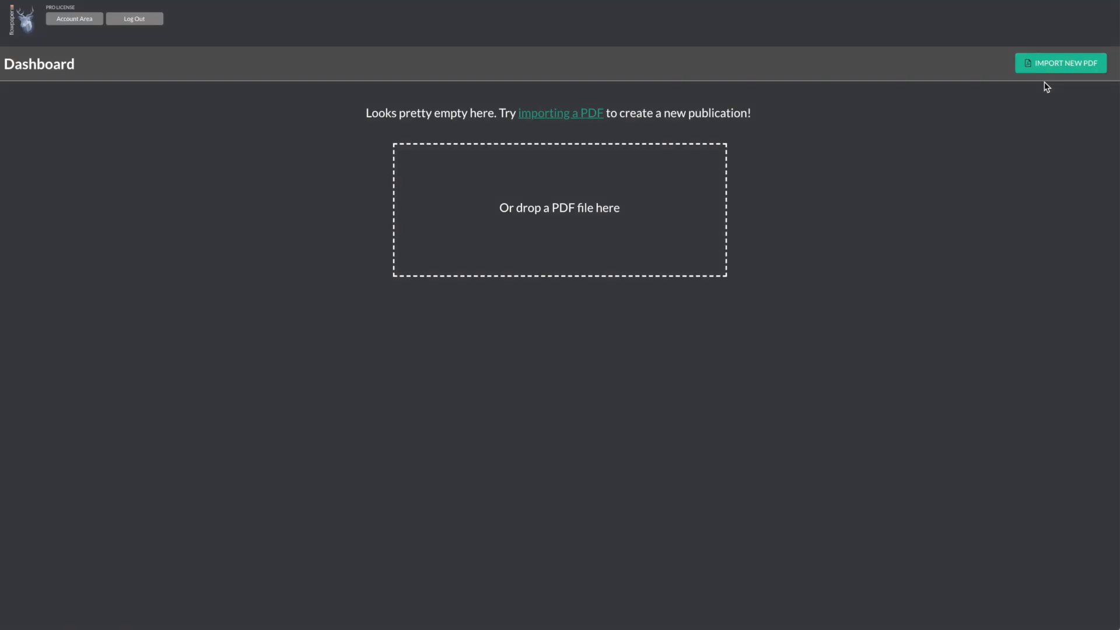
Import Brochure_Flyers_sample.pdf as a new Magazine / EZine publication
{"action": "left_click", "coordinate": [1060, 62]}
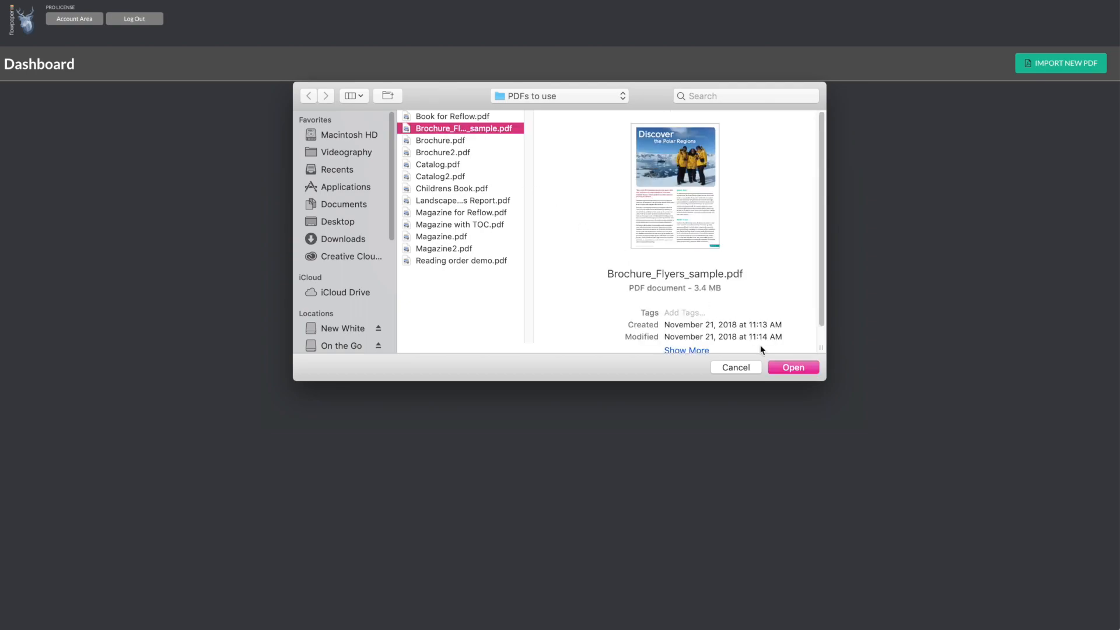
{"action": "left_click", "coordinate": [793, 367]}
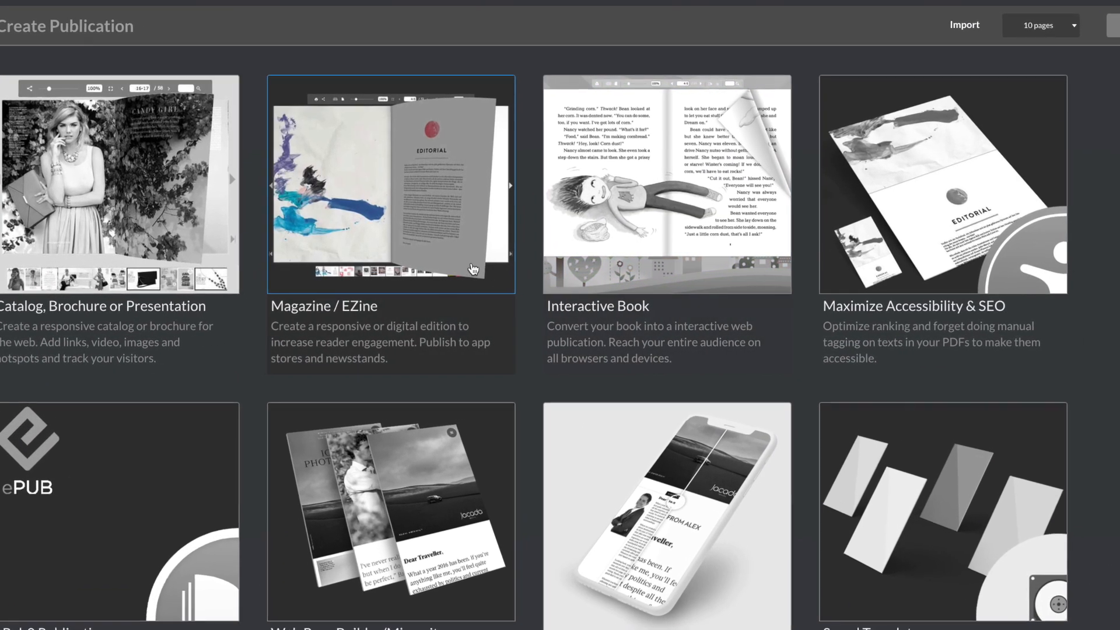
{"action": "left_click", "coordinate": [390, 181]}
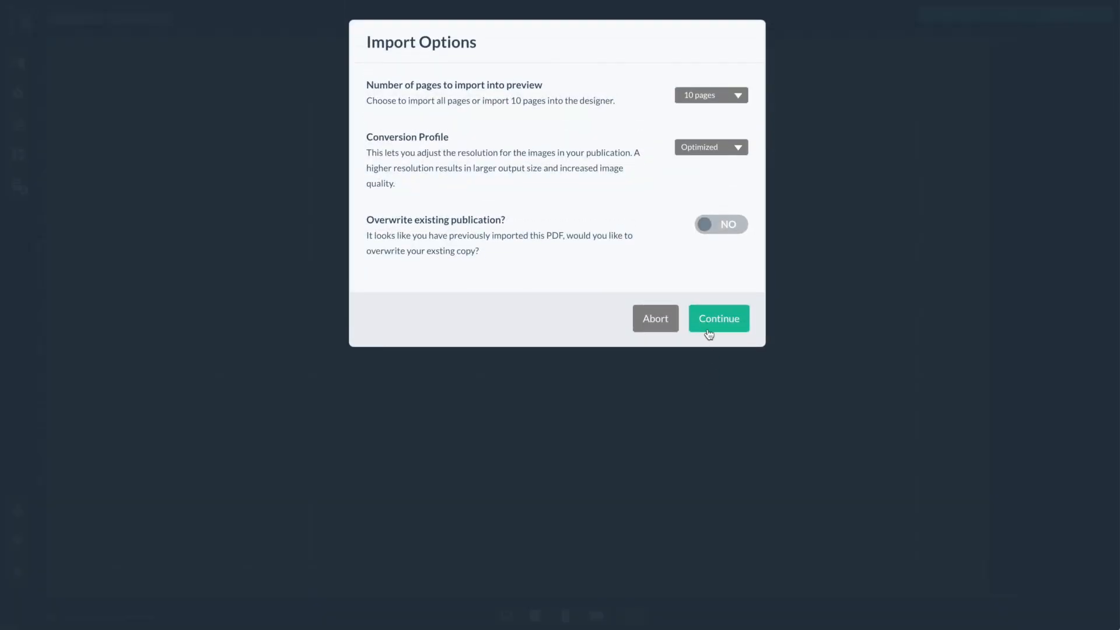
Convert the brochure, scroll its reflowed column text, then return to the two-page spread view
{"action": "left_click", "coordinate": [719, 318]}
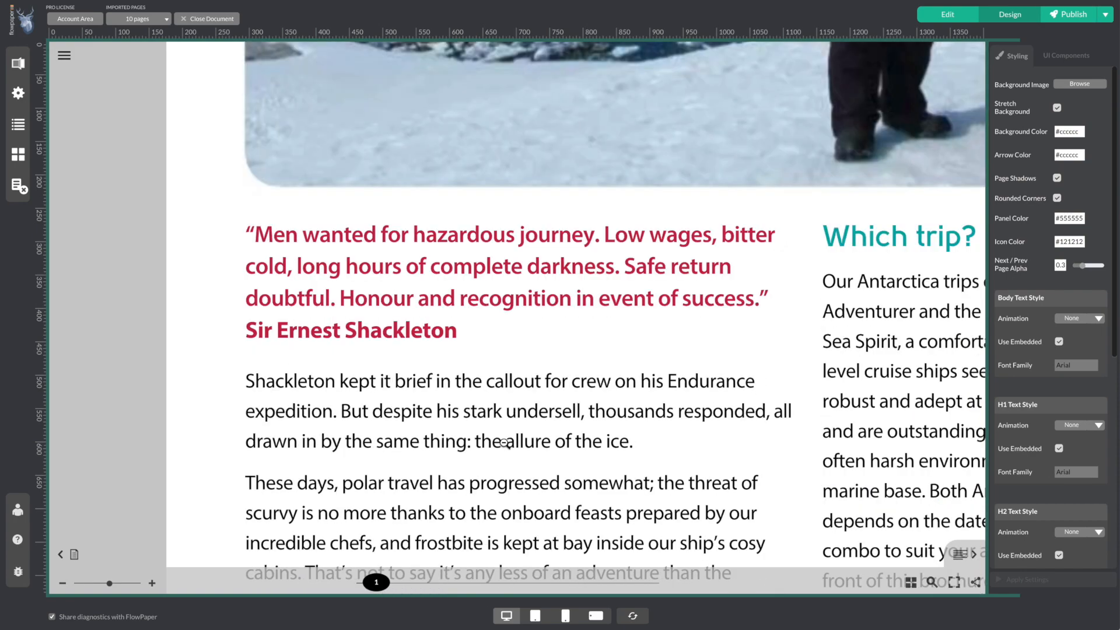
{"action": "scroll", "scroll_direction": "down", "scroll_amount": 3}
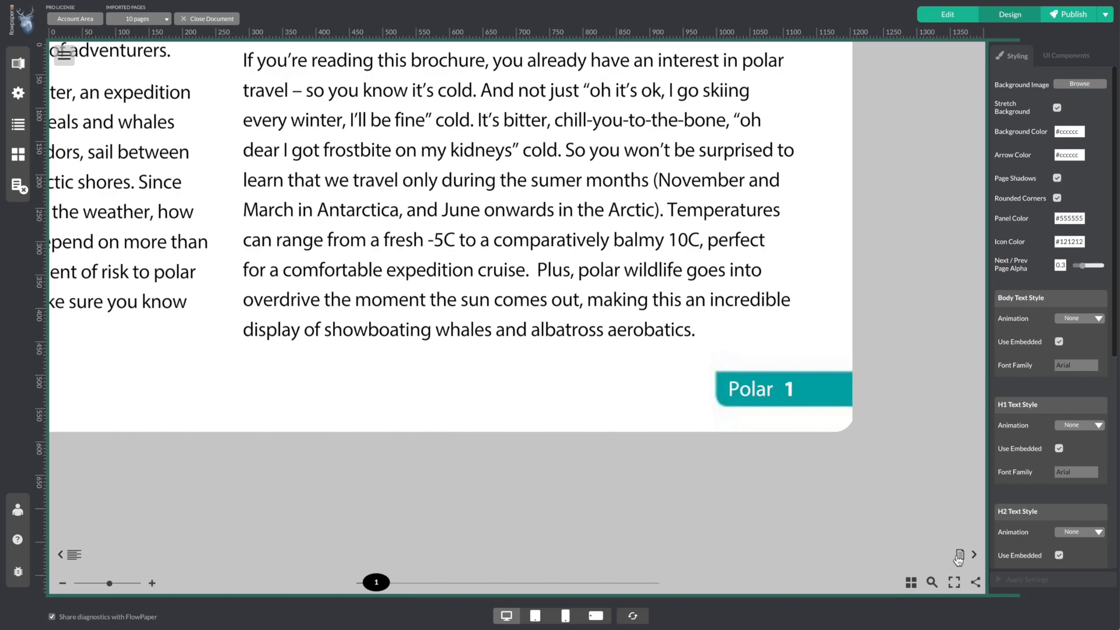
{"action": "left_click", "coordinate": [959, 554]}
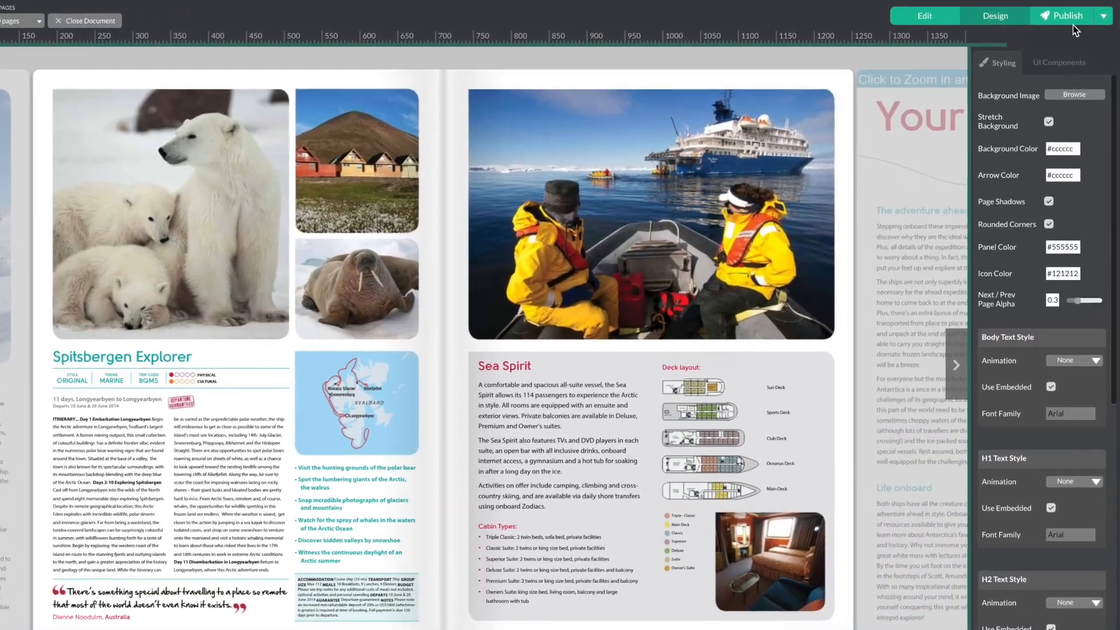
Publish the brochure magazine to online.flowpaper.com
{"action": "left_click", "coordinate": [1062, 16]}
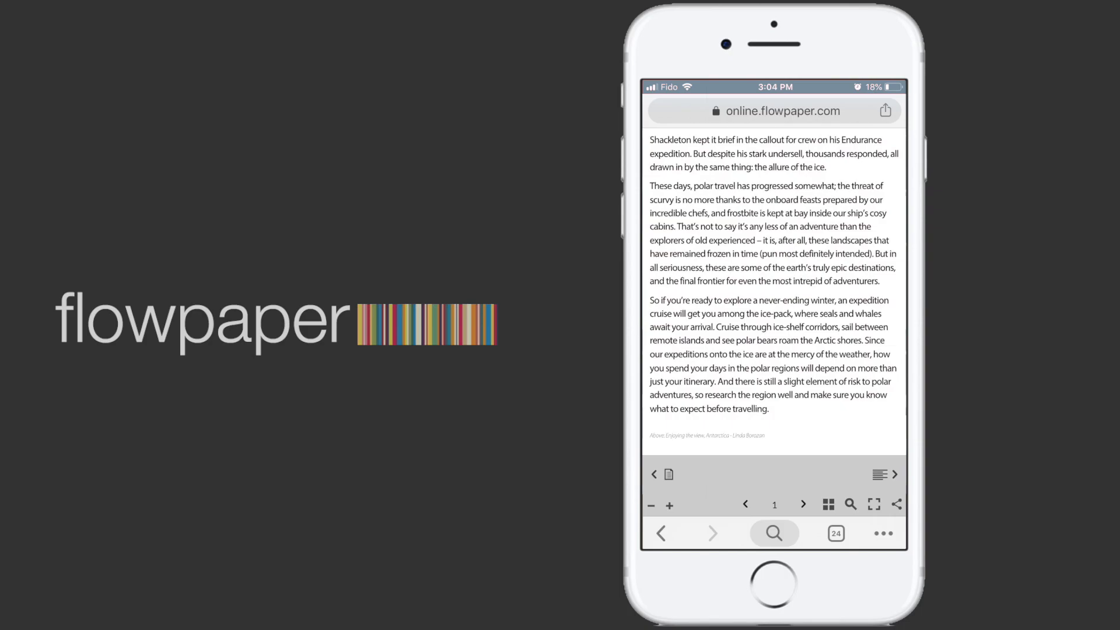
Read the next text column, then move across the spread to the Sea Spirit page
{"action": "left_click", "coordinate": [894, 474]}
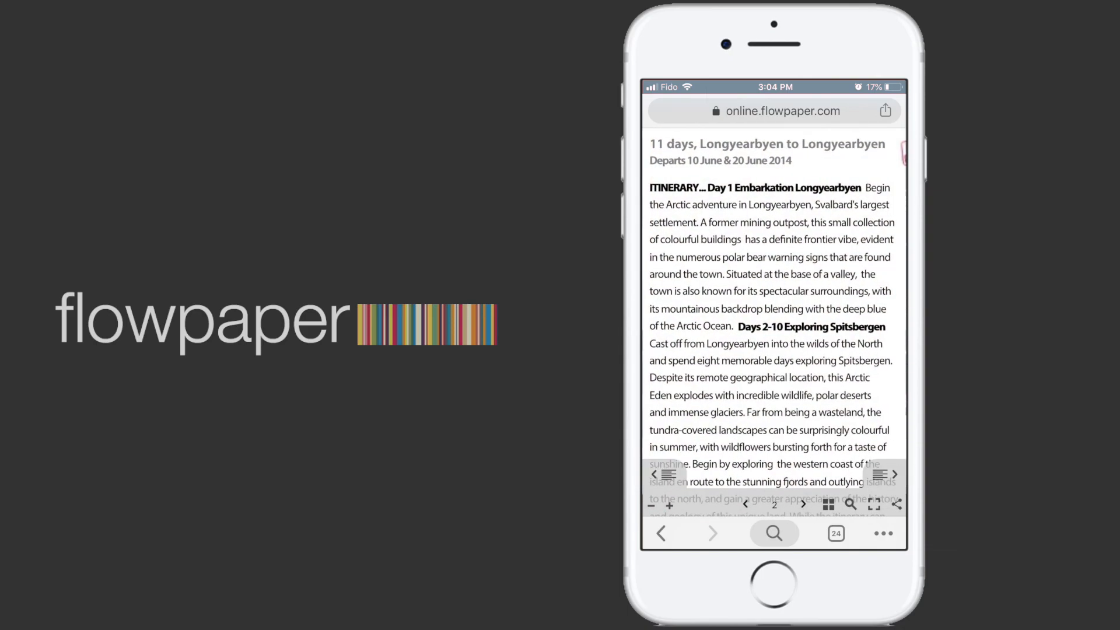
{"action": "scroll", "scroll_direction": "down", "scroll_amount": 3}
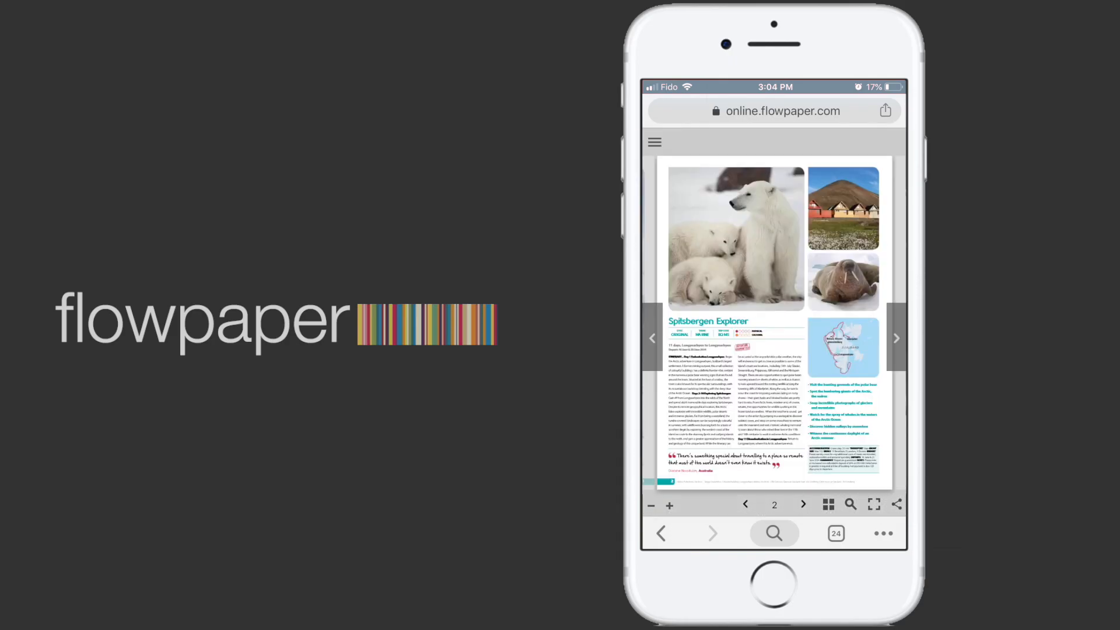
{"action": "left_click", "coordinate": [802, 504]}
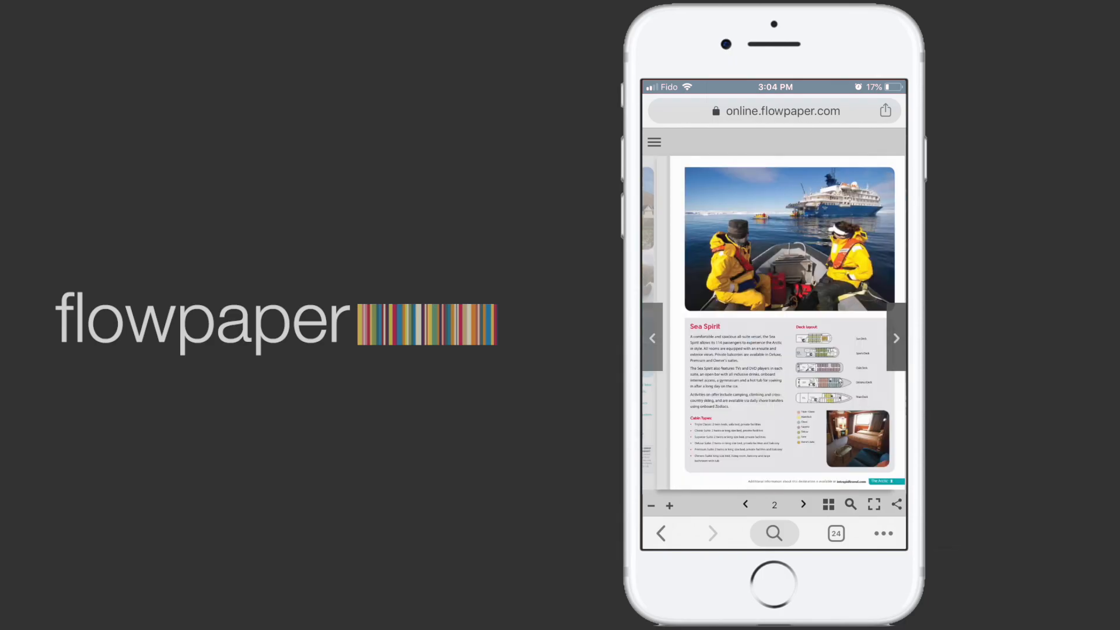